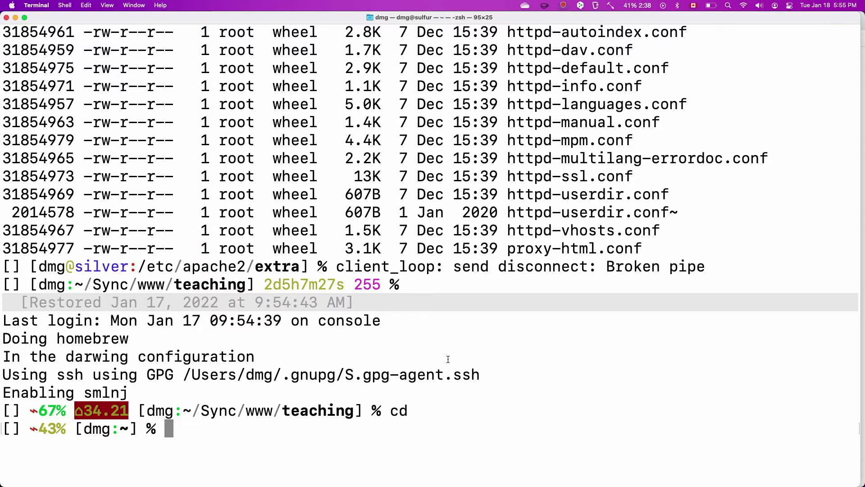
Launch plain Emacs from the home directory and focus its stock welcome window
{"action": "type", "text": "emacs"}
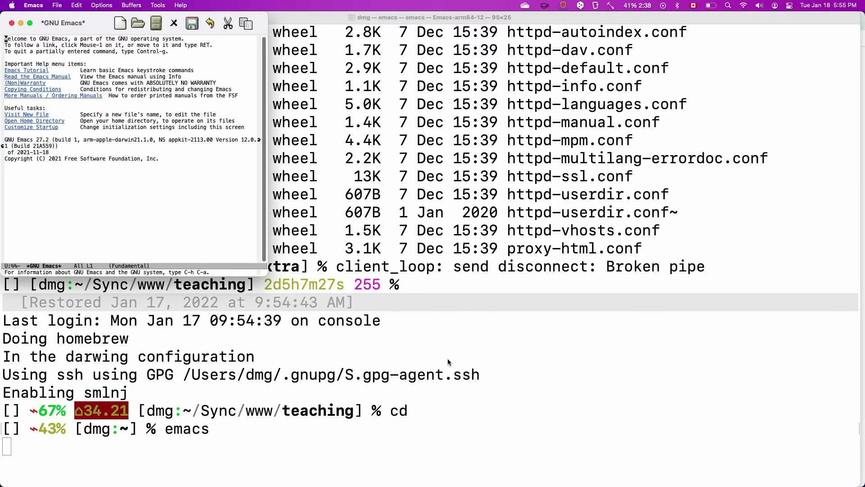
{"action": "left_click", "coordinate": [32, 23]}
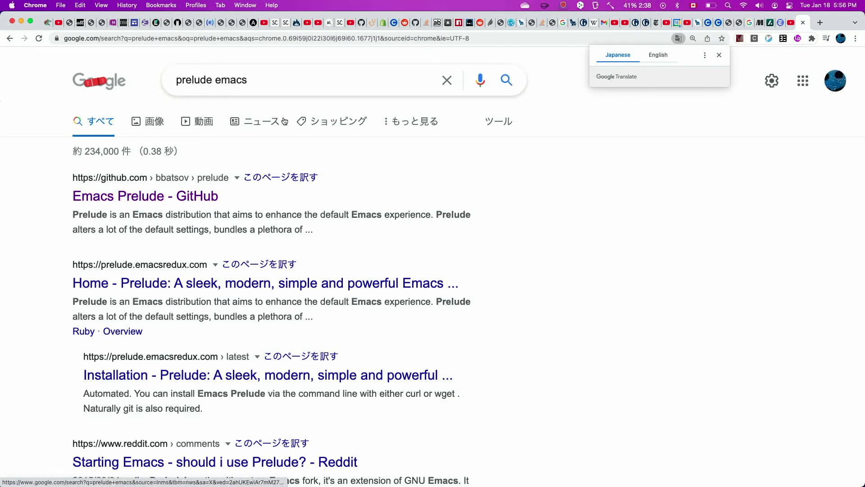
Reach the Emacs Prelude GitHub page and scroll to its Fast Forward curl install command
{"action": "left_click", "coordinate": [144, 196]}
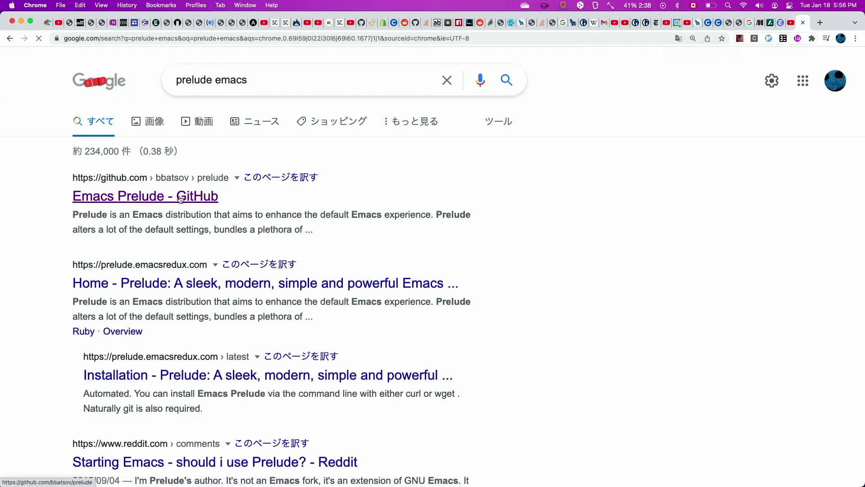
{"action": "left_click", "coordinate": [145, 196]}
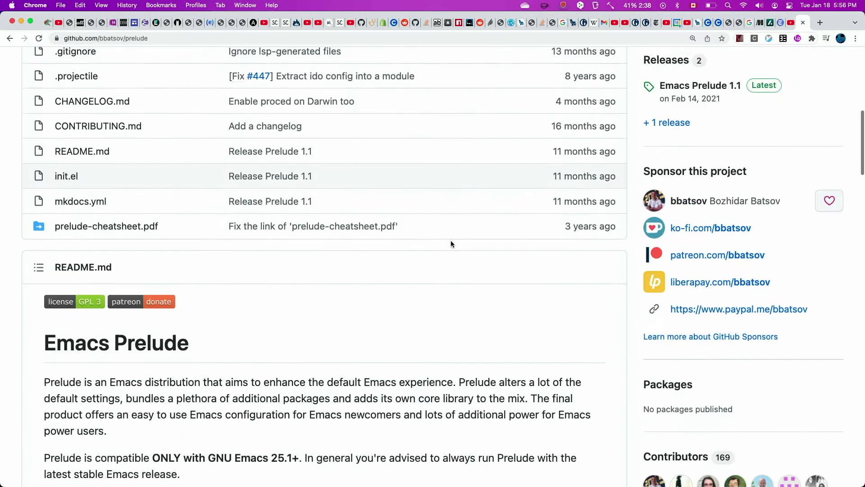
{"action": "scroll", "scroll_direction": "down", "scroll_amount": 3}
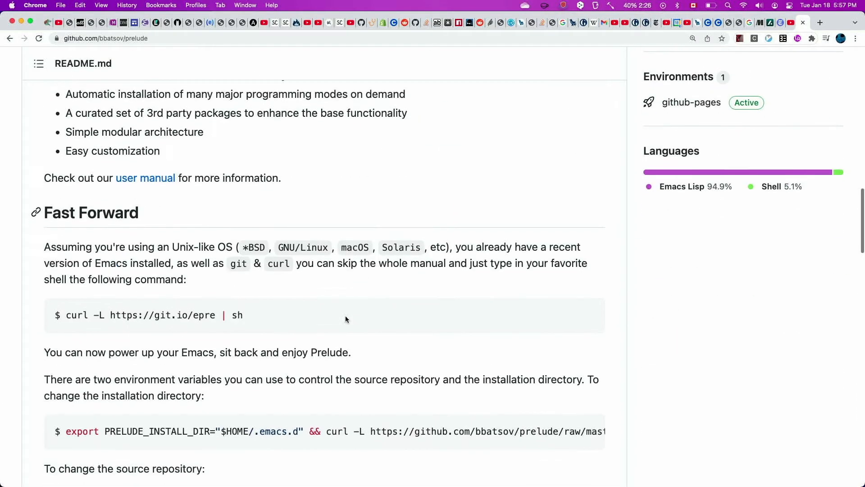
{"action": "scroll", "scroll_direction": "down", "scroll_amount": 3}
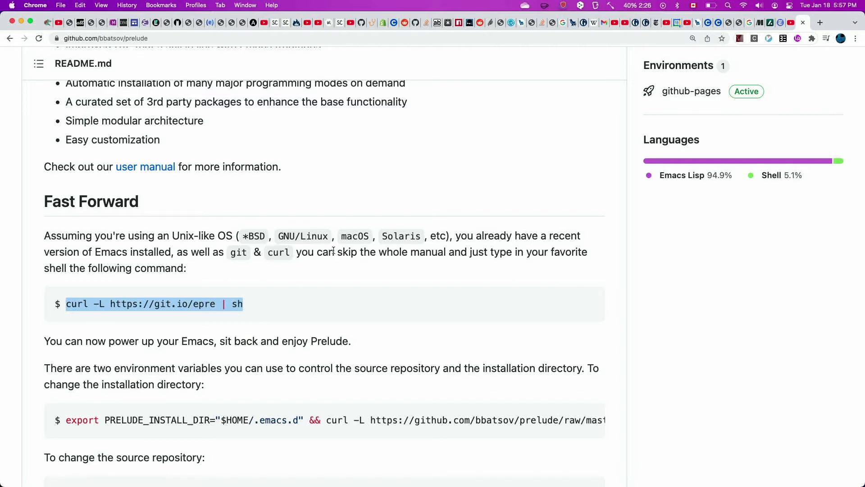
{"action": "mouse_move", "coordinate": [368, 281]}
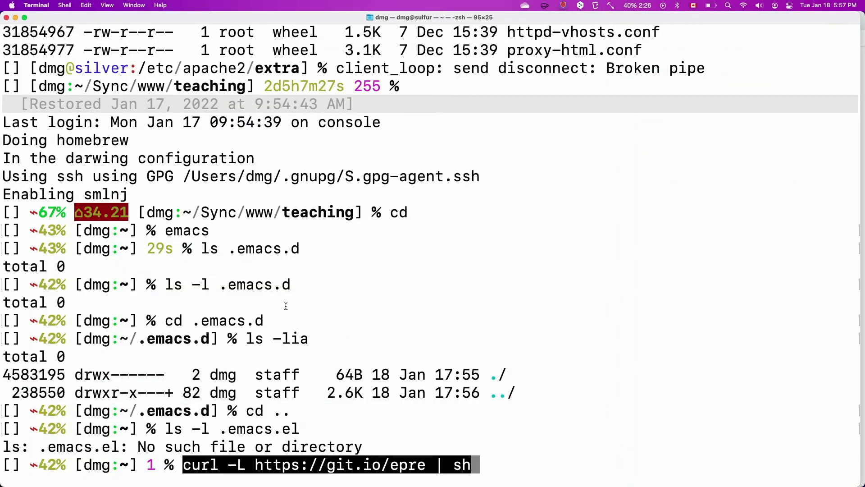
{"action": "mouse_move", "coordinate": [398, 345]}
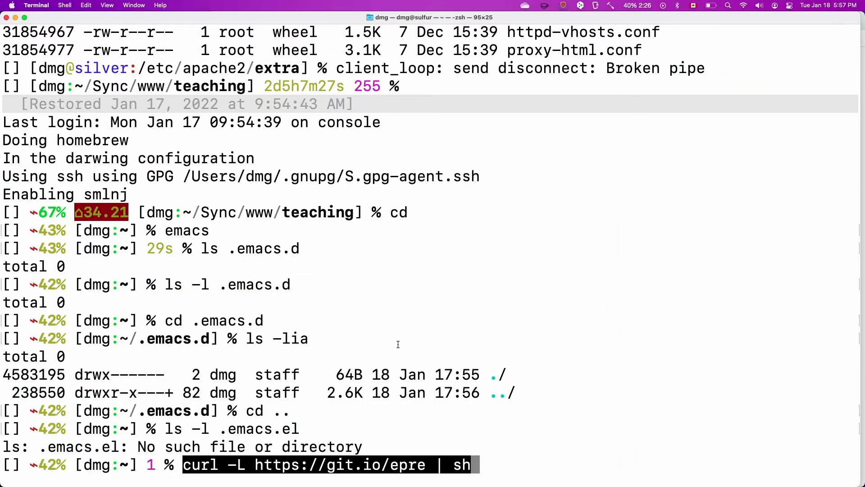
Run the Prelude curl installer and list the new .emacs.d folder with core, modules and personal
{"action": "key", "text": "Return"}
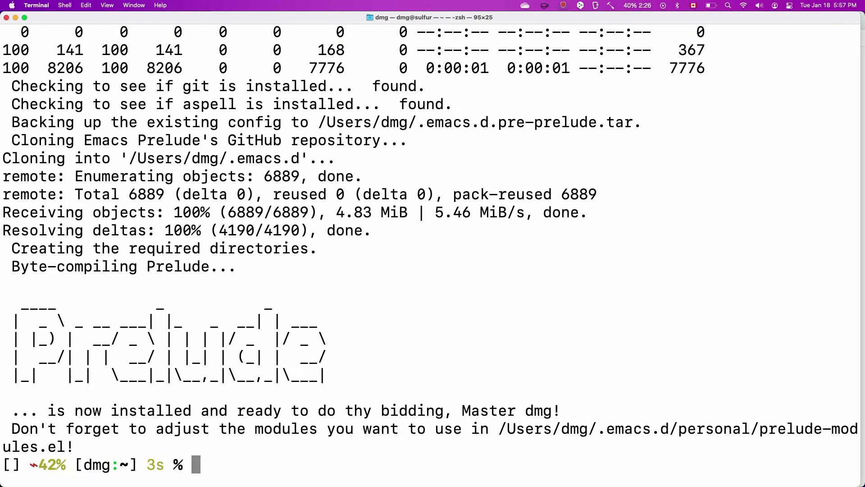
{"action": "type", "text": "cd .emacs.d"}
{"action": "type", "text": "ls -lia"}
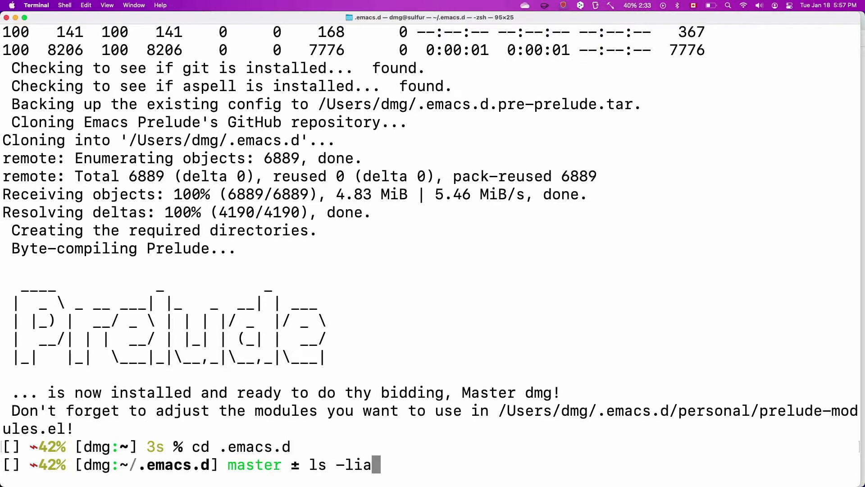
{"action": "key", "text": "Return"}
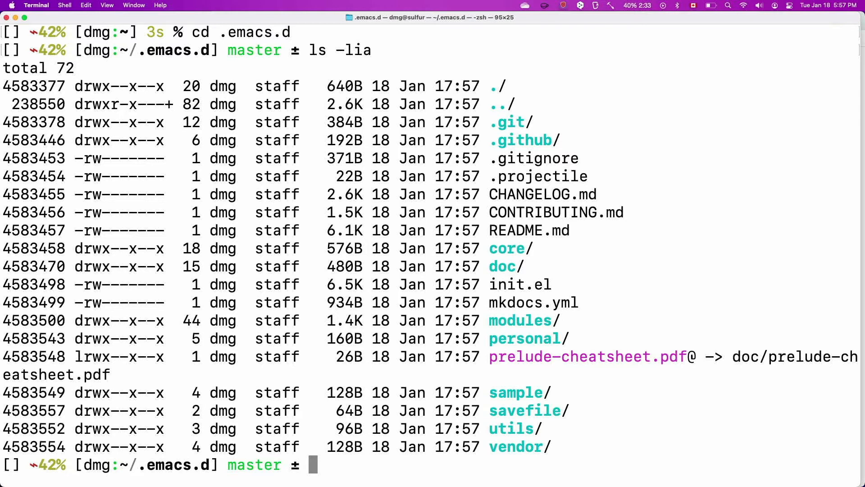
{"action": "type", "text": "cd .."}
{"action": "type", "text": "emacs"}
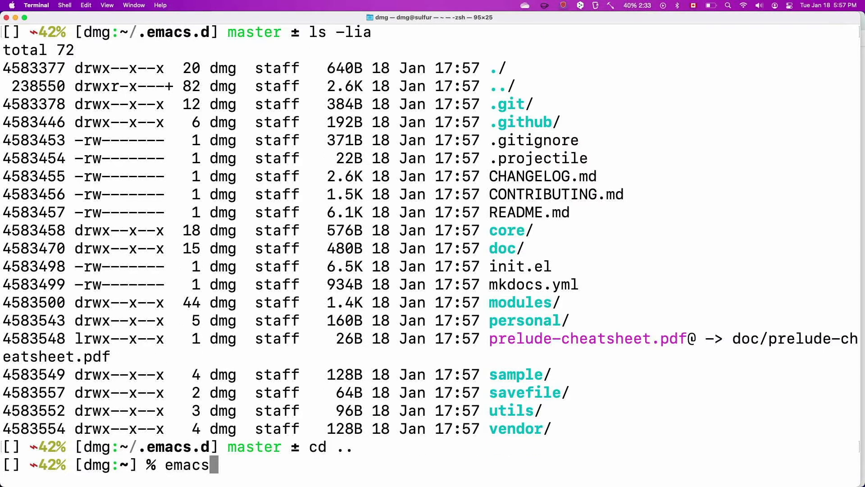
Run emacs --debug-init twice so Prelude loads its packages and shows the scratch buffer
{"action": "type", "text": "--debug"}
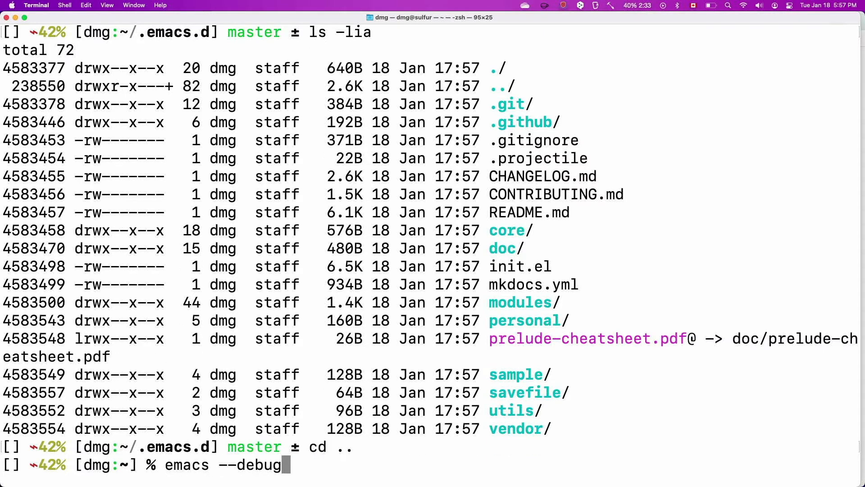
{"action": "type", "text": "-init"}
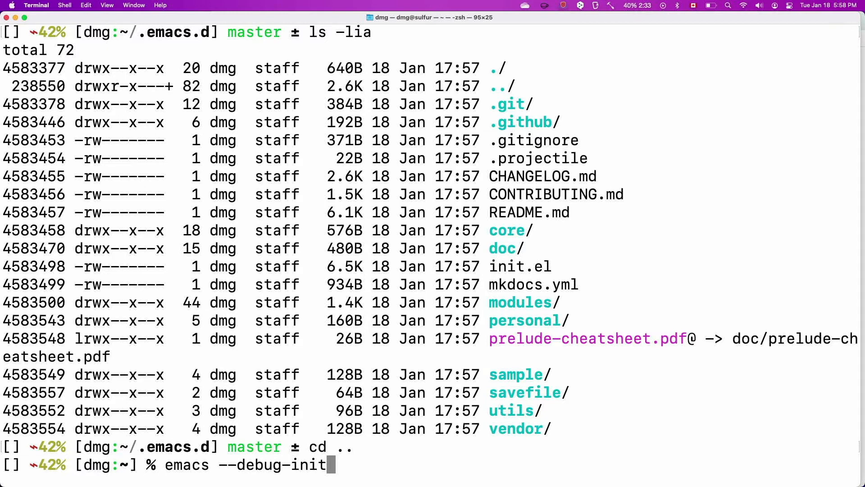
{"action": "key", "text": "Return"}
{"action": "type", "text": "emacs --debug-init"}
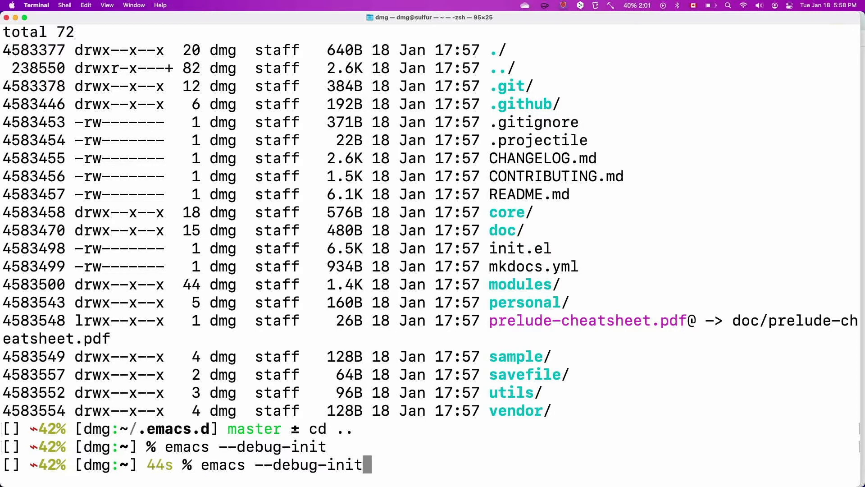
{"action": "key", "text": "Return"}
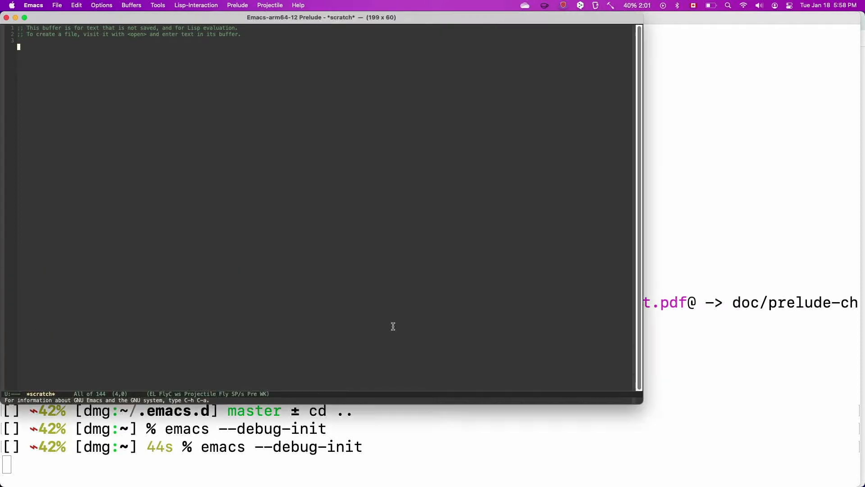
Quit the Prelude Emacs session via C-x, returning to Terminal
{"action": "left_click", "coordinate": [20, 19]}
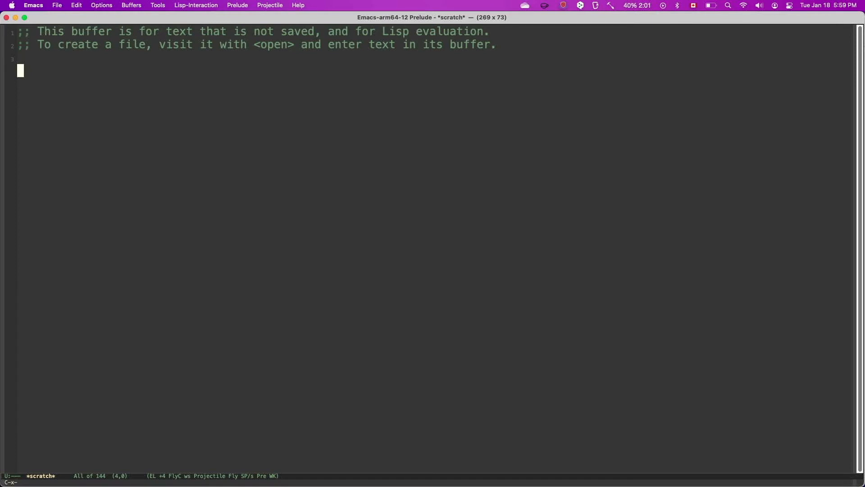
{"action": "key", "text": "C-x"}
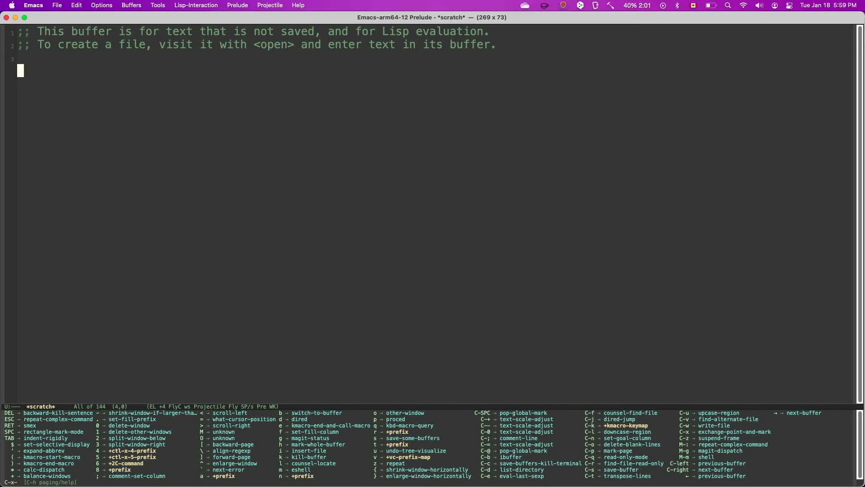
{"action": "key", "text": "escape"}
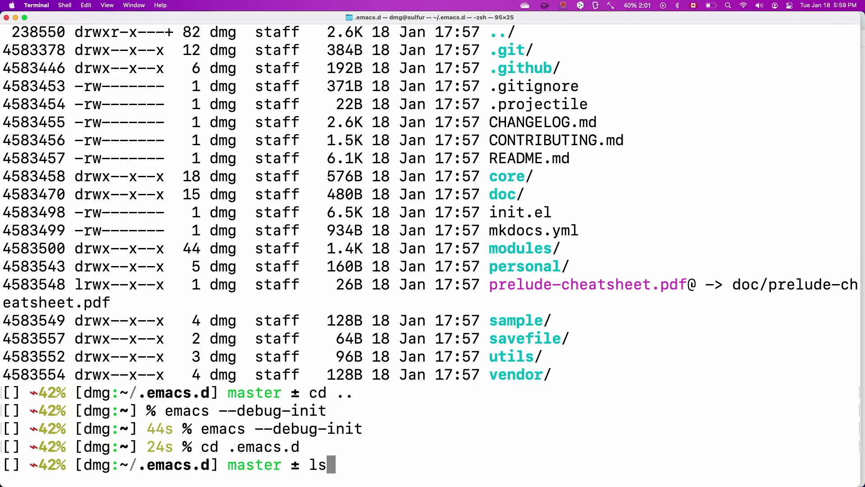
List .emacs.d showing the new elpa folder and open prelude-cheatsheet.pdf
{"action": "key", "text": "Return"}
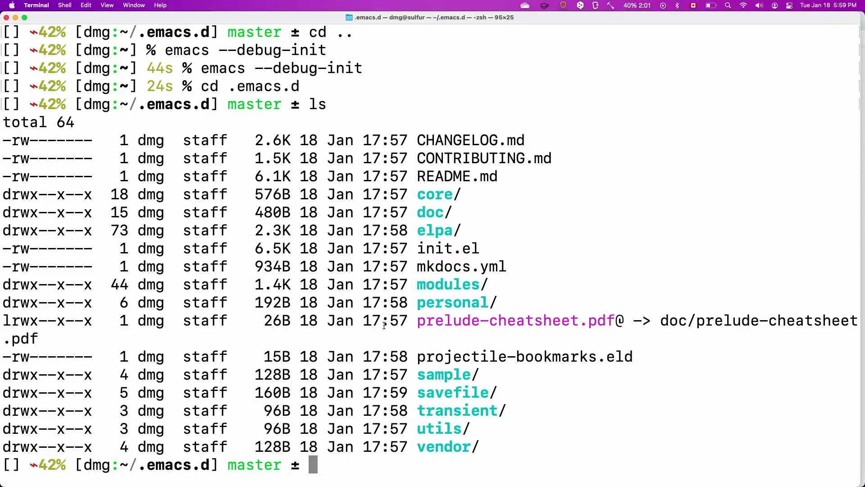
{"action": "type", "text": "open"}
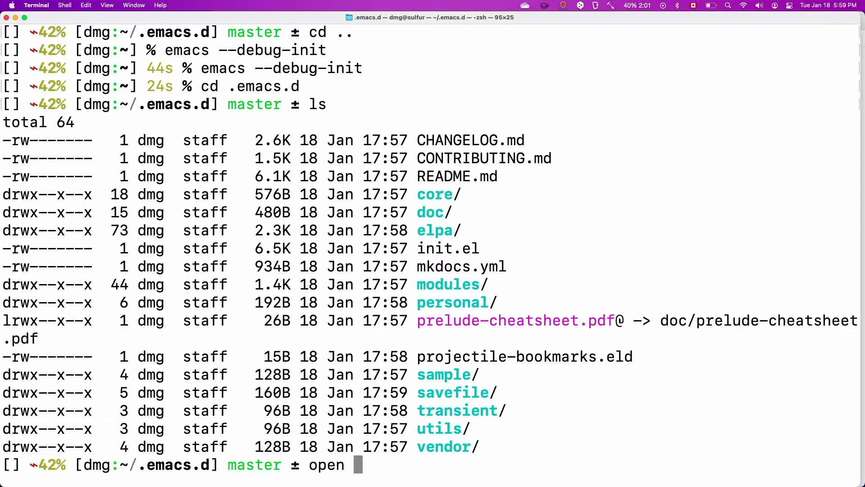
{"action": "type", "text": "prelude-cheatsheet.pdf"}
{"action": "type", "text": "emacs"}
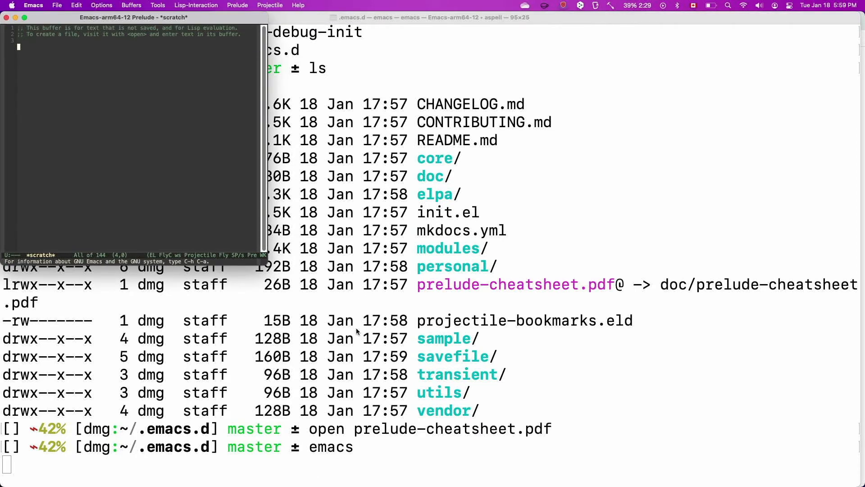
Maximize Emacs and try M-x candidate searches for open, file and visi
{"action": "key", "text": "C-M-g"}
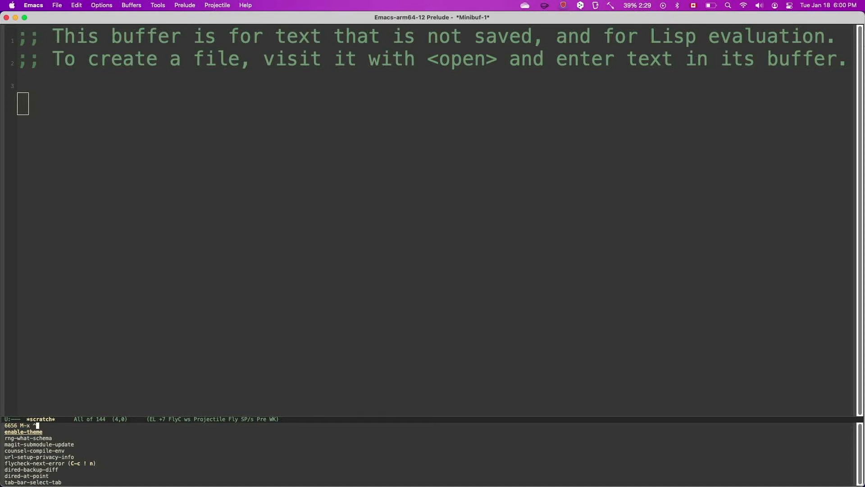
{"action": "type", "text": "open"}
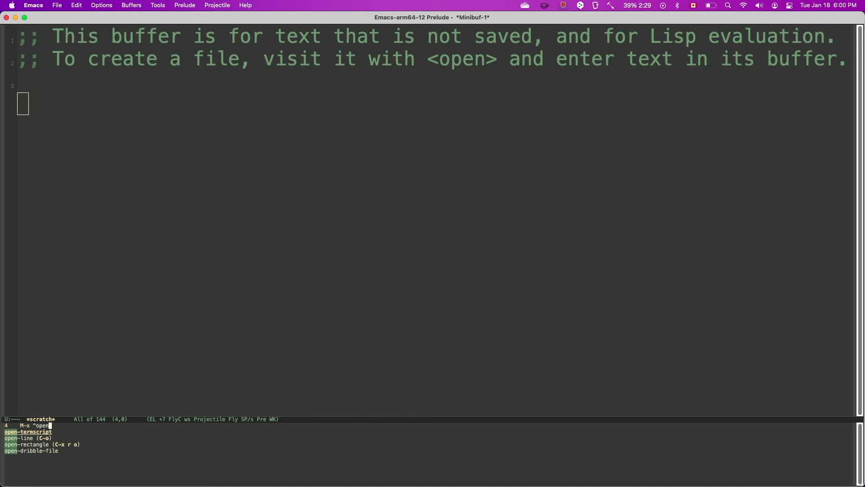
{"action": "key", "text": "BackSpace"}
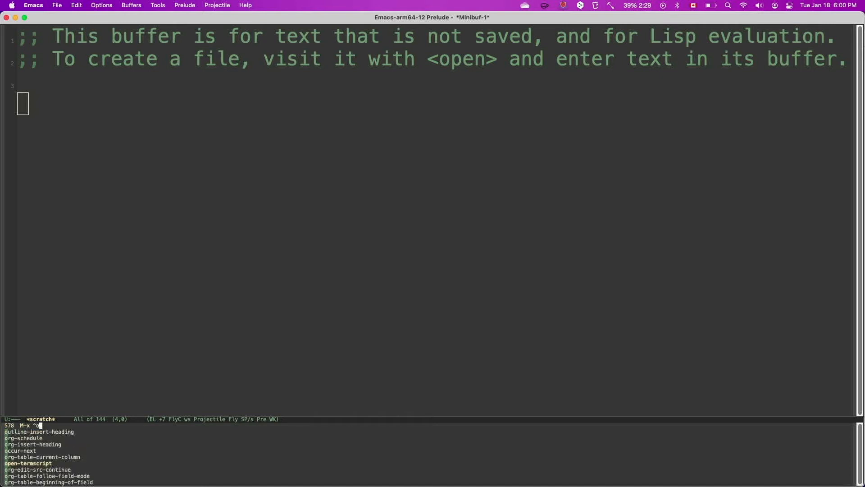
{"action": "type", "text": "file"}
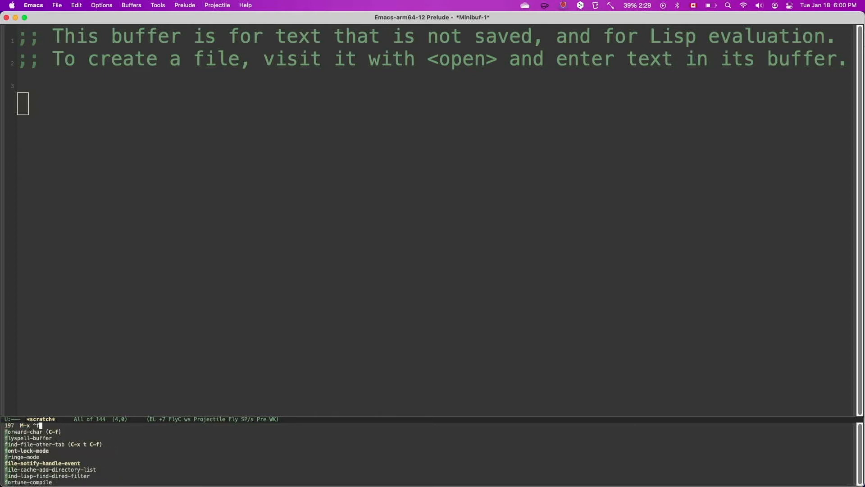
{"action": "type", "text": "visi"}
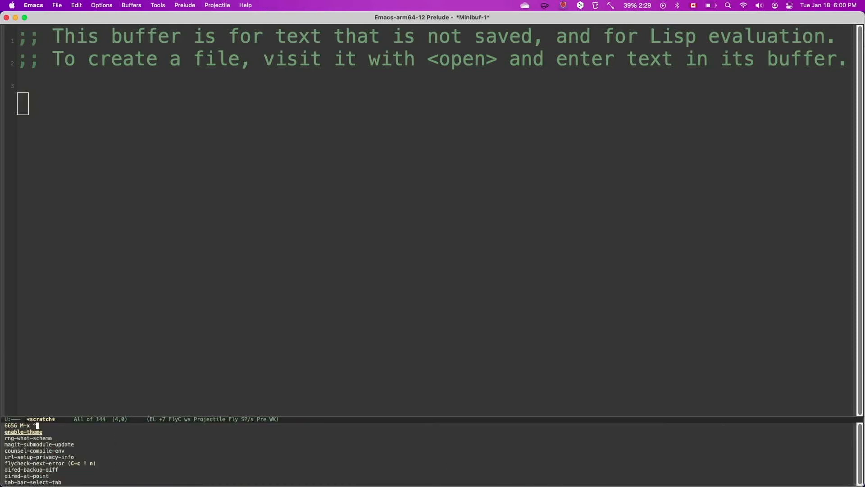
{"action": "type", "text": "describe-key"}
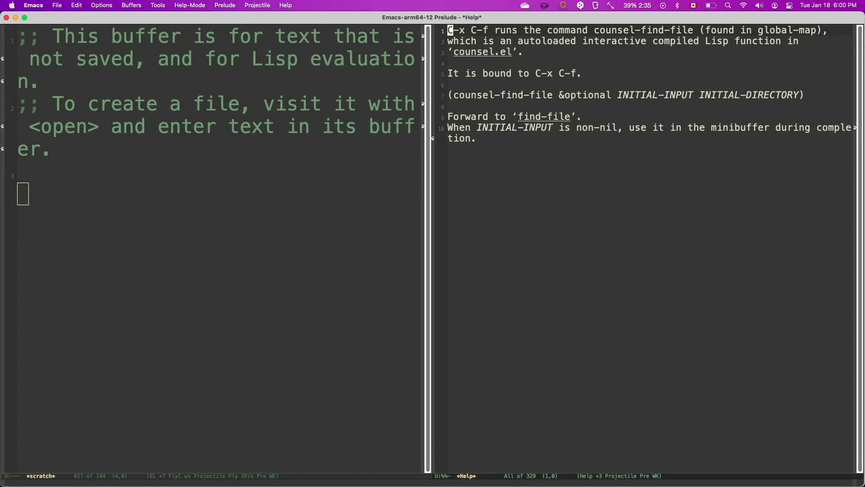
{"action": "left_click", "coordinate": [597, 31]}
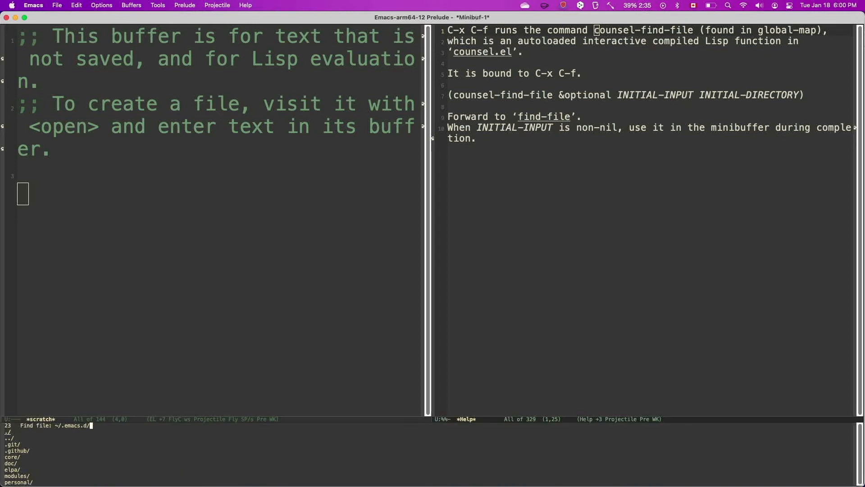
{"action": "key", "text": "Escape"}
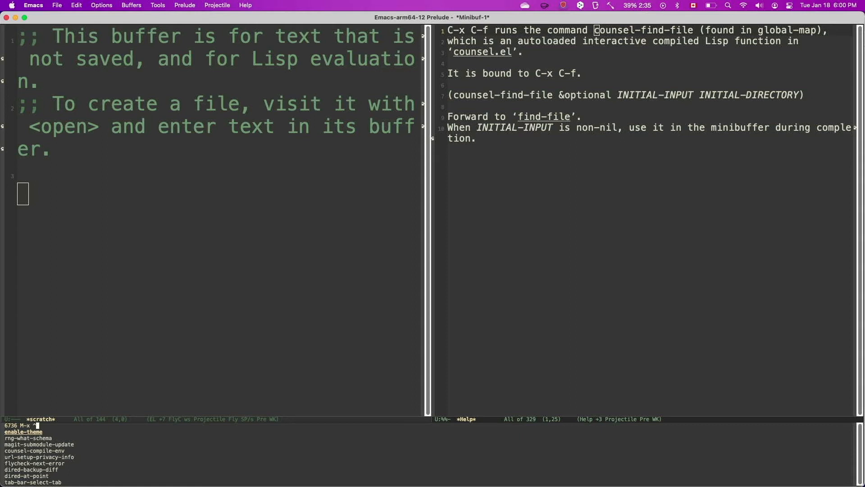
{"action": "type", "text": "cou"}
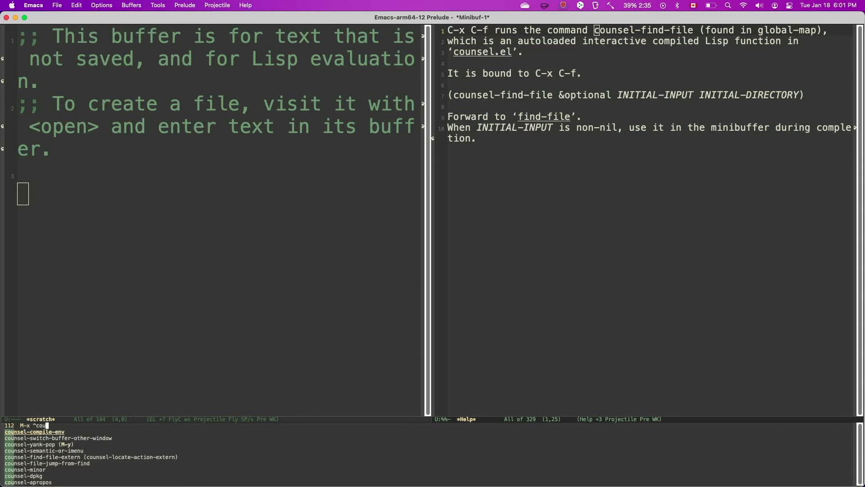
{"action": "type", "text": "s"}
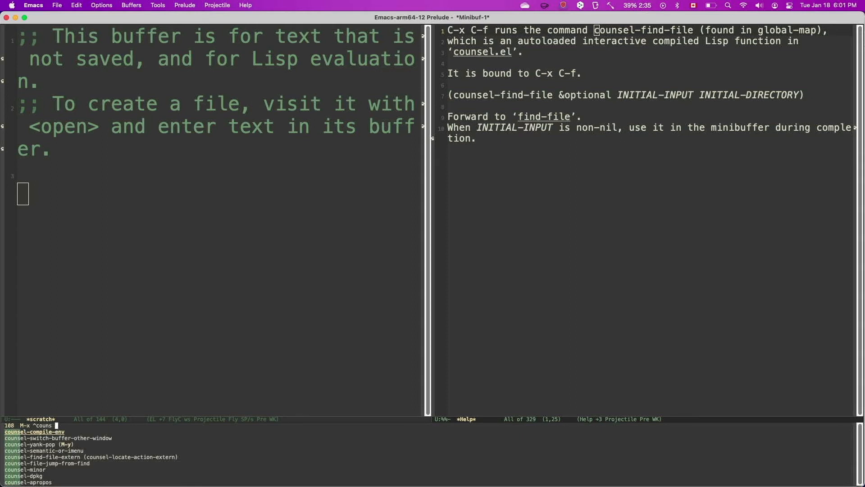
{"action": "type", "text": "find file"}
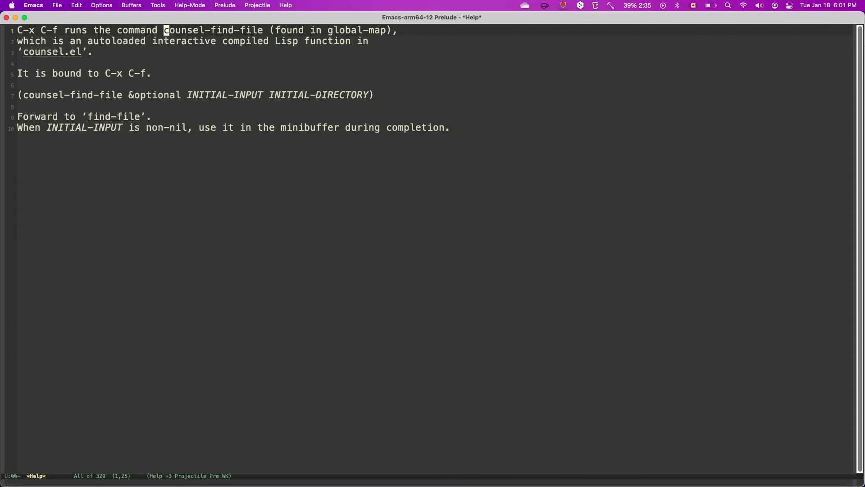
{"action": "mouse_move", "coordinate": [353, 331]}
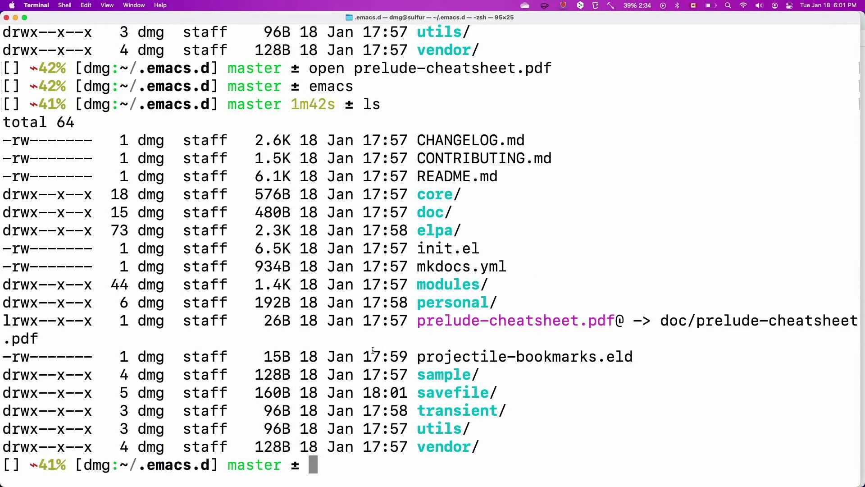
Copy /tmp/csc370.el into ~/.emacs.d/personal and return to .emacs.d
{"action": "double_click", "coordinate": [453, 303]}
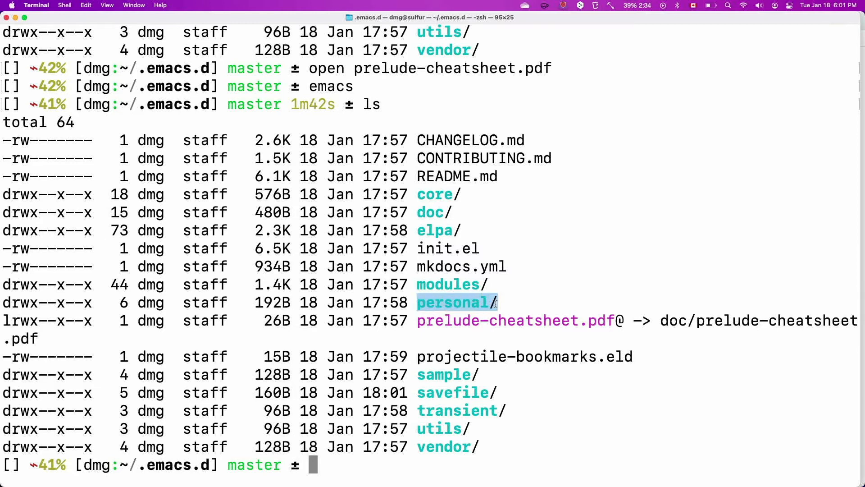
{"action": "type", "text": "cd personal/"}
{"action": "type", "text": "cp"}
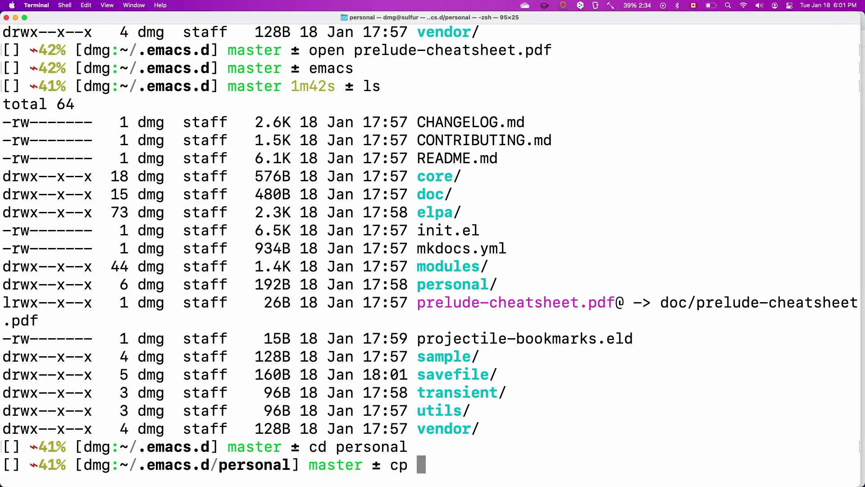
{"action": "type", "text": "/tmp/csc370.el ."}
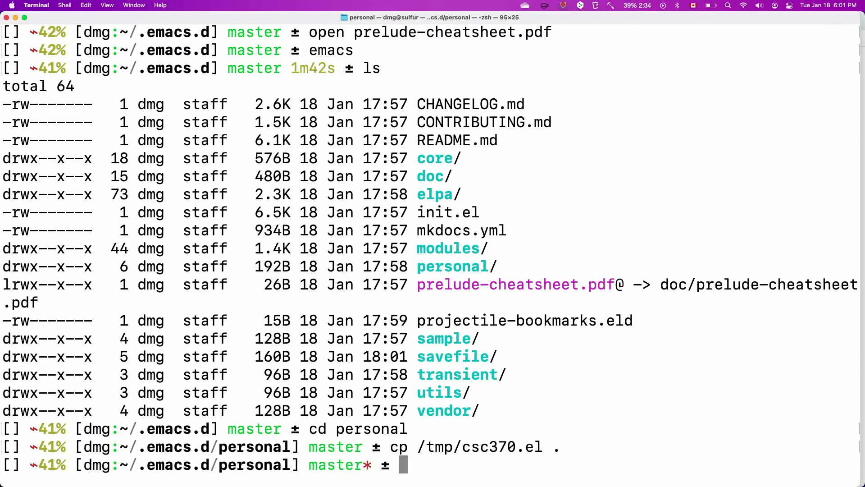
{"action": "type", "text": "cd .."}
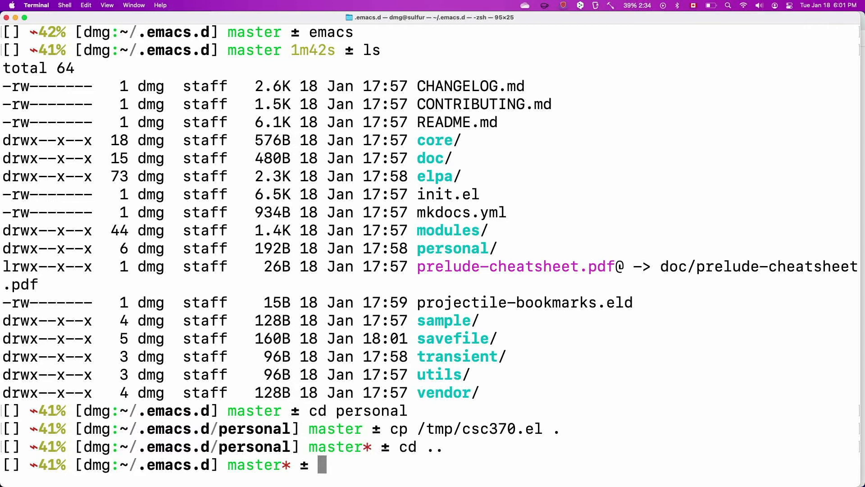
Start a bare terminal Emacs (-nw -q) editing init.el
{"action": "type", "text": "emacs -nw -q"}
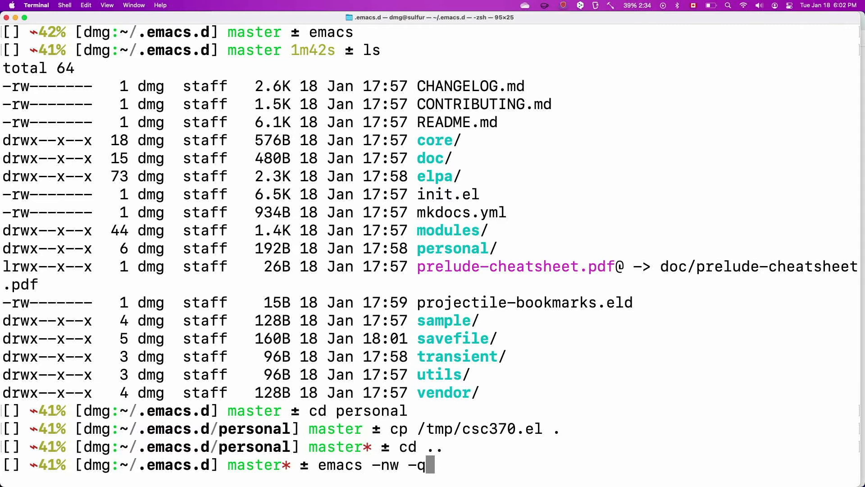
{"action": "type", "text": "init.el"}
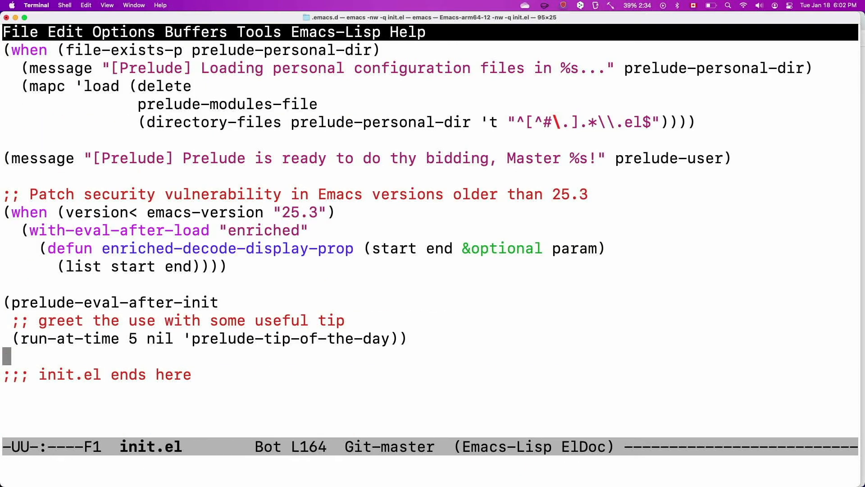
Add (require 'csc370) on a new line before ';;; init.el ends here'
{"action": "key", "text": "down"}
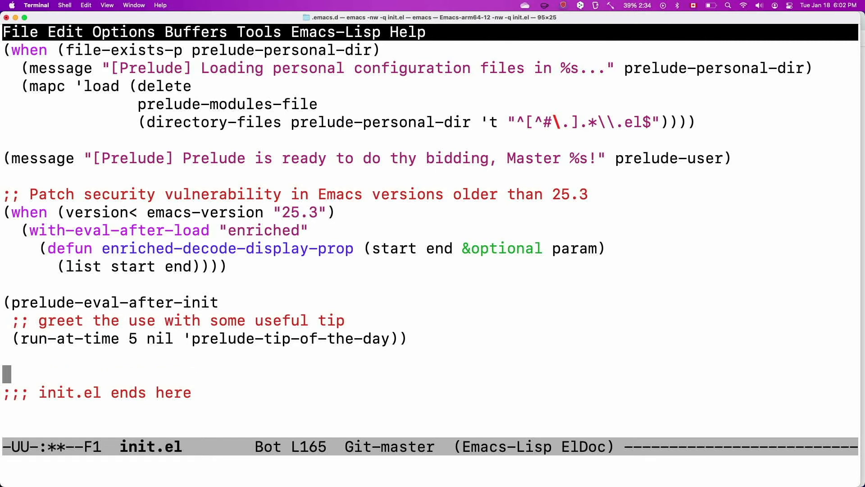
{"action": "type", "text": "(require"}
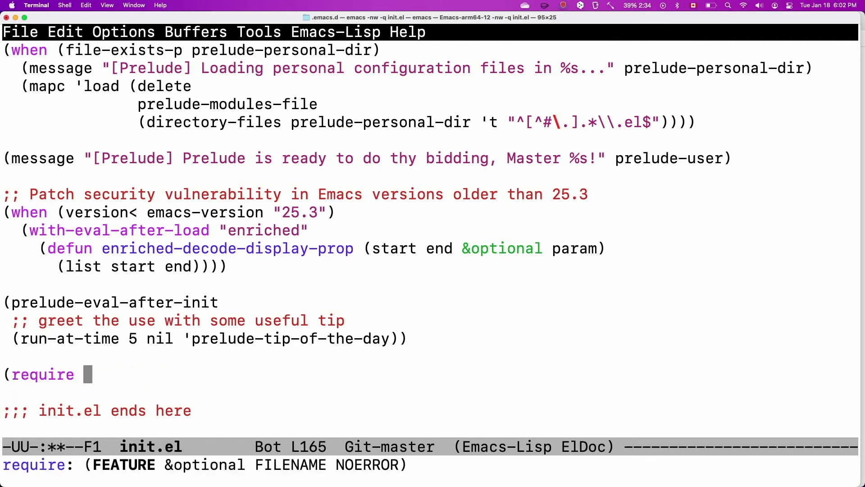
{"action": "type", "text": "'csc"}
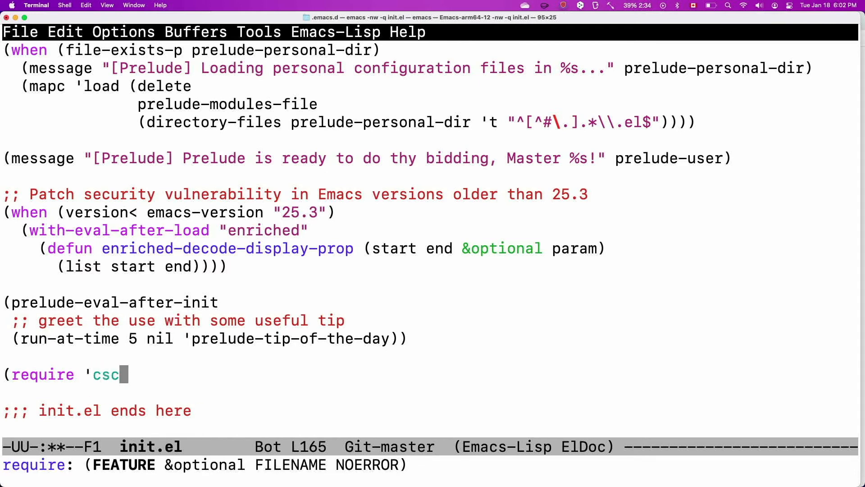
{"action": "type", "text": "370)"}
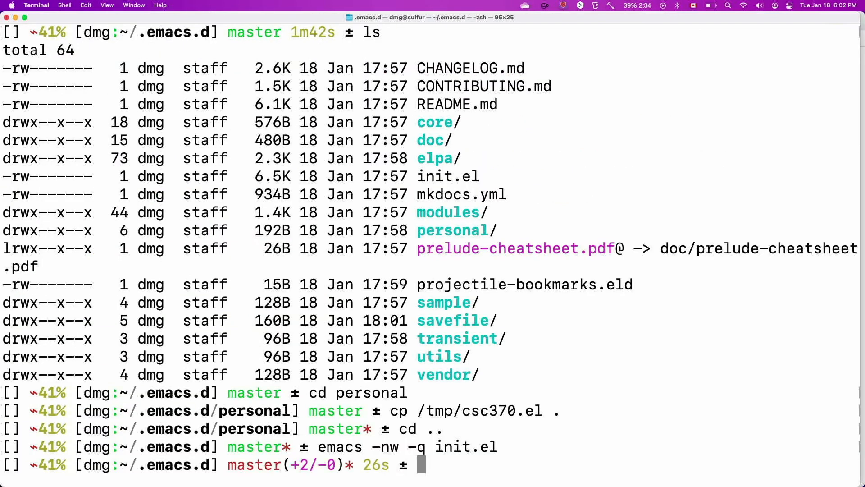
Relaunch Emacs from the shell prompt to load the edited init.el
{"action": "type", "text": "em"}
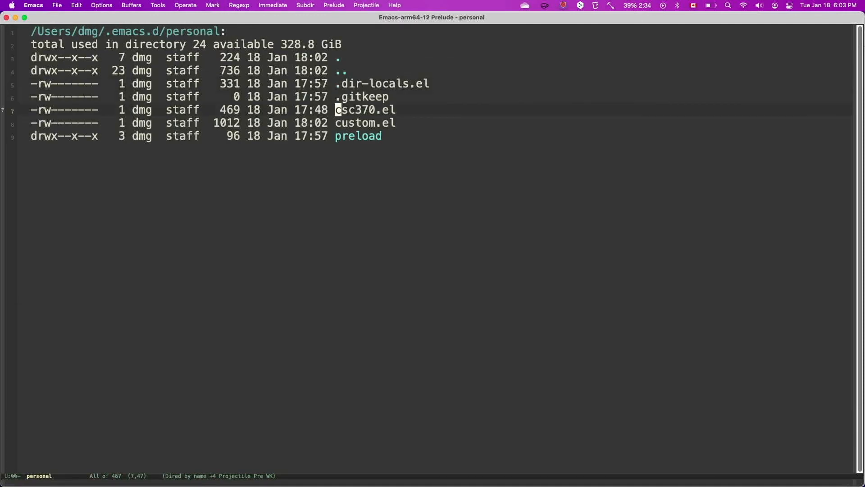
Load csc370.el from ~/.emacs.d/personal, showing its sml-mode use-package setup
{"action": "double_click", "coordinate": [364, 110]}
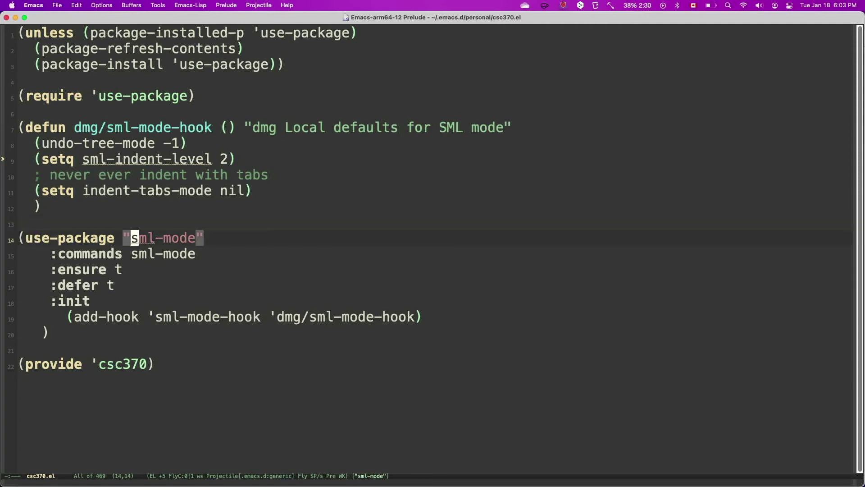
{"action": "mouse_move", "coordinate": [496, 312]}
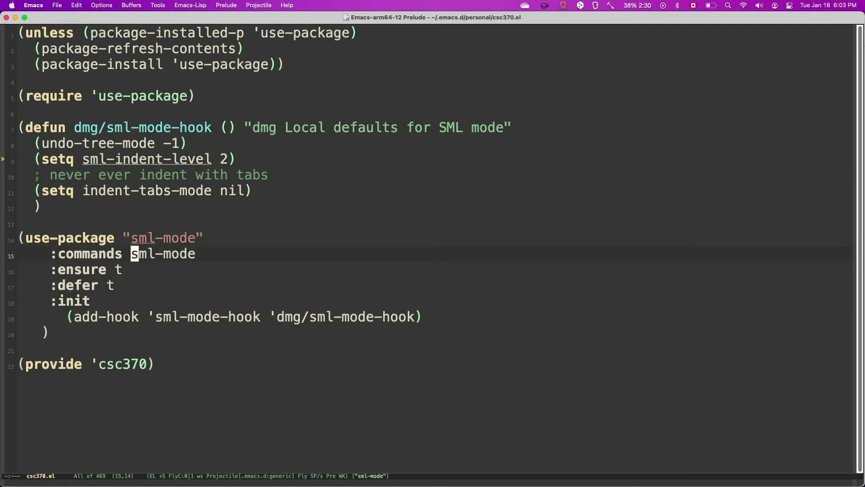
{"action": "left_click", "coordinate": [133, 317]}
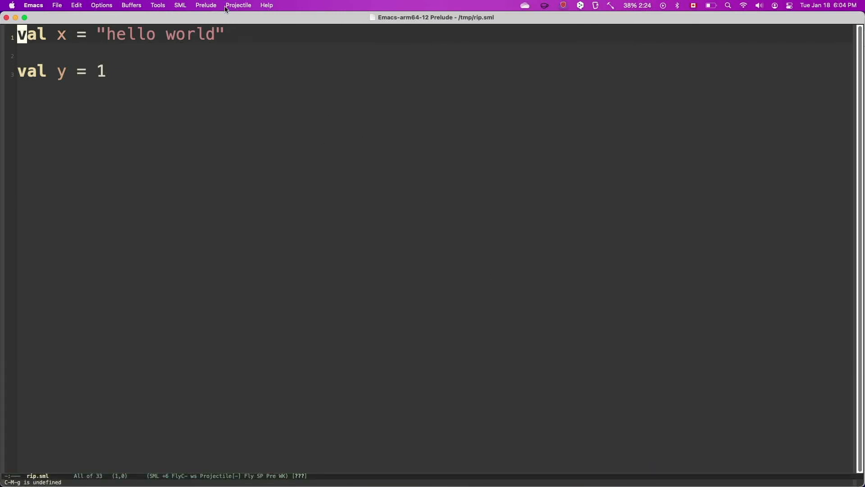
Send rip.sml to an SML process via the SML menu's Send file command
{"action": "left_click", "coordinate": [179, 4]}
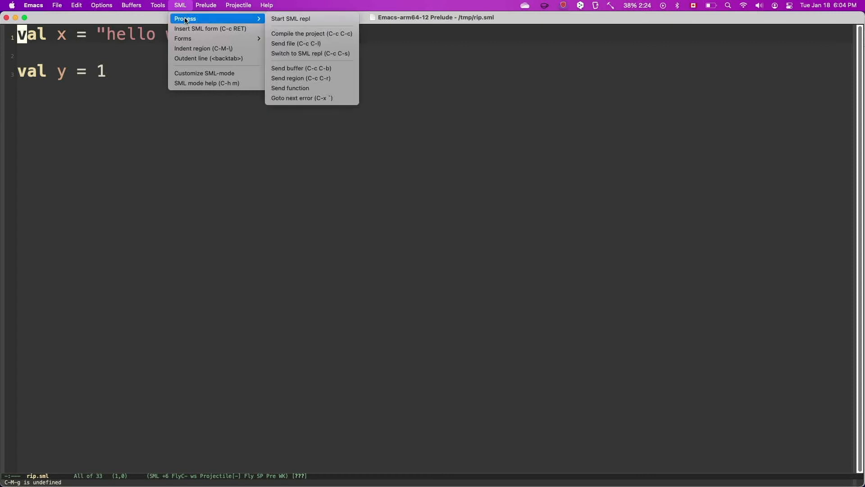
{"action": "mouse_move", "coordinate": [280, 27]}
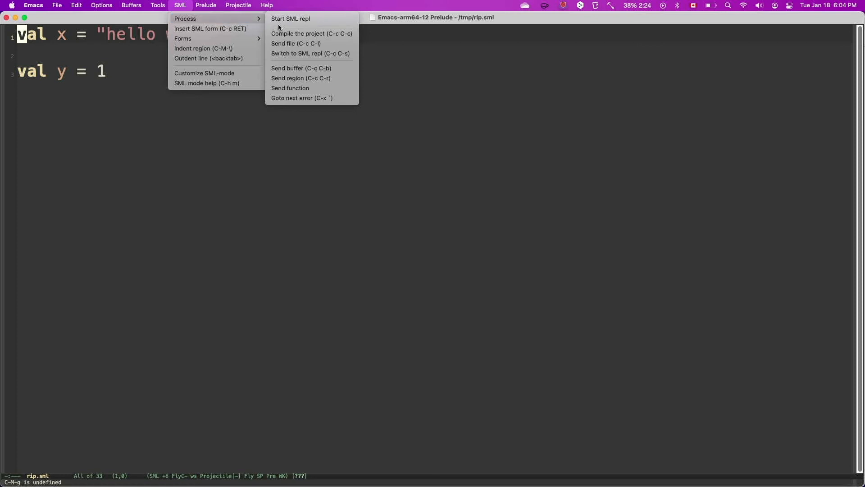
{"action": "mouse_move", "coordinate": [287, 61]}
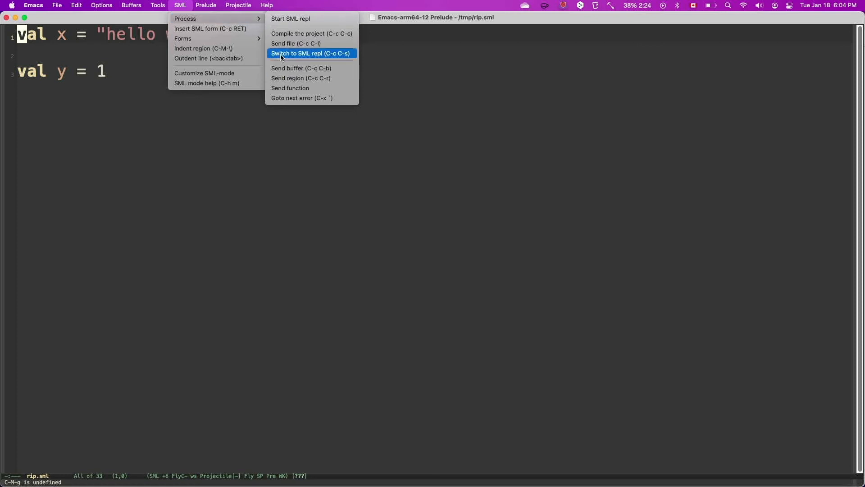
{"action": "mouse_move", "coordinate": [290, 63]}
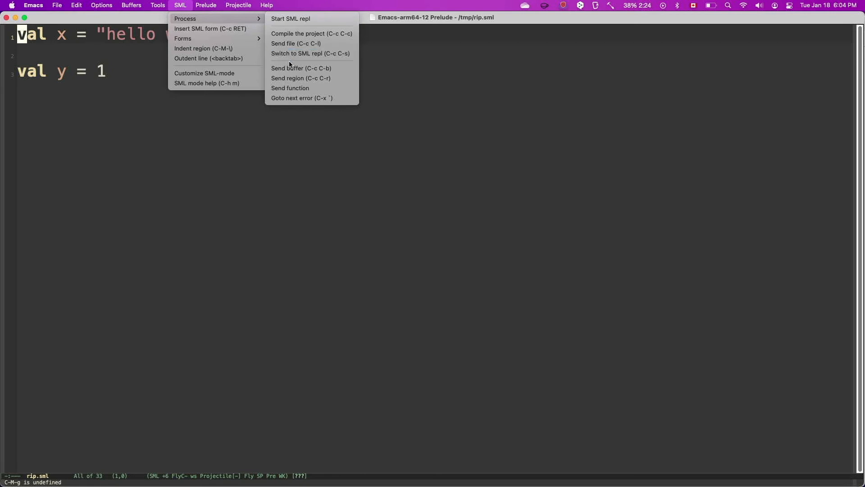
{"action": "mouse_move", "coordinate": [294, 75]}
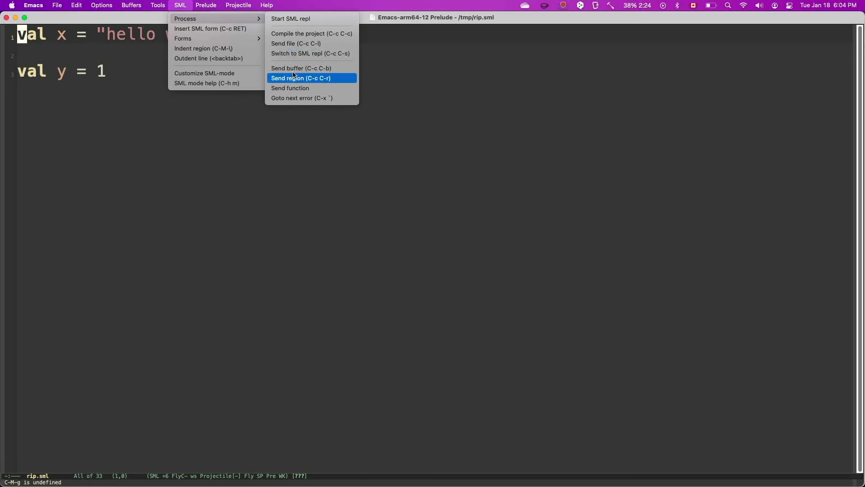
{"action": "mouse_move", "coordinate": [293, 71]}
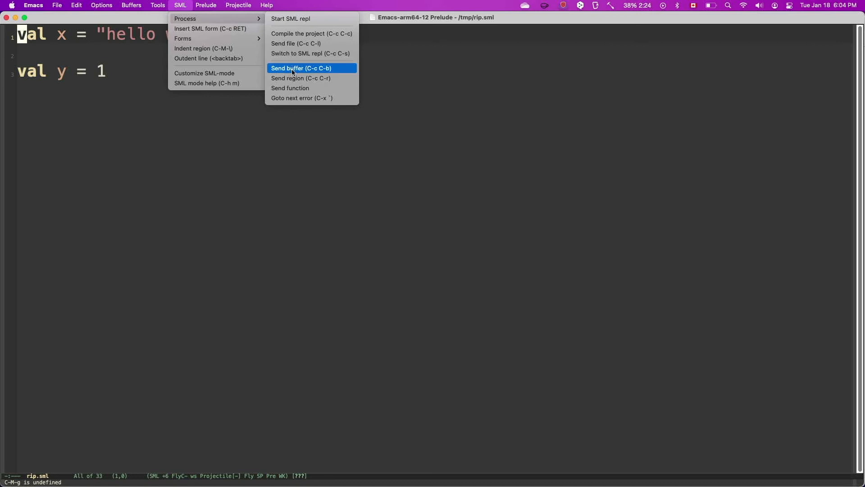
{"action": "mouse_move", "coordinate": [292, 43]}
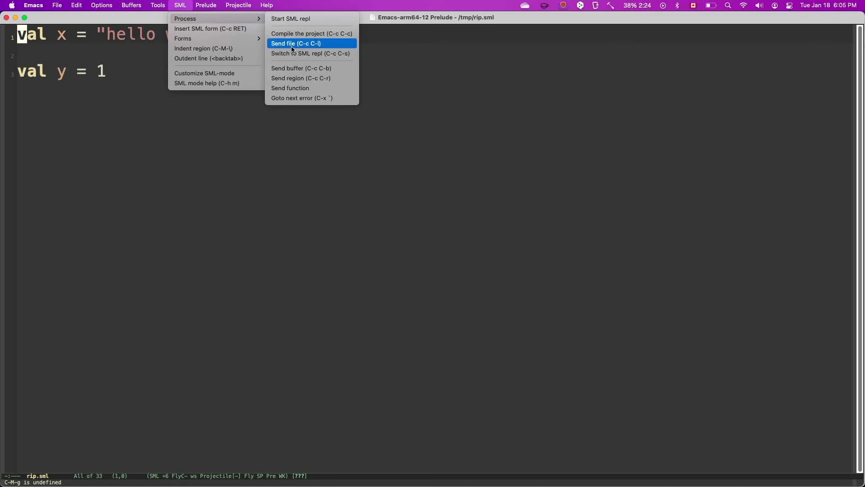
{"action": "left_click", "coordinate": [295, 43]}
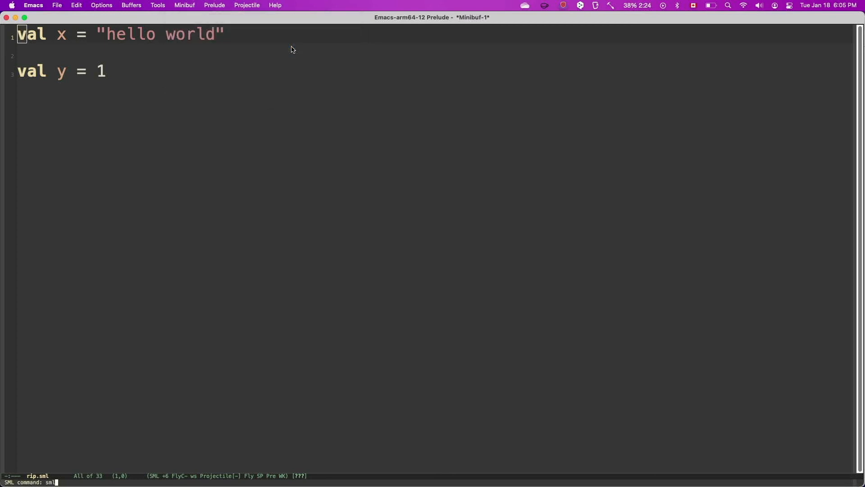